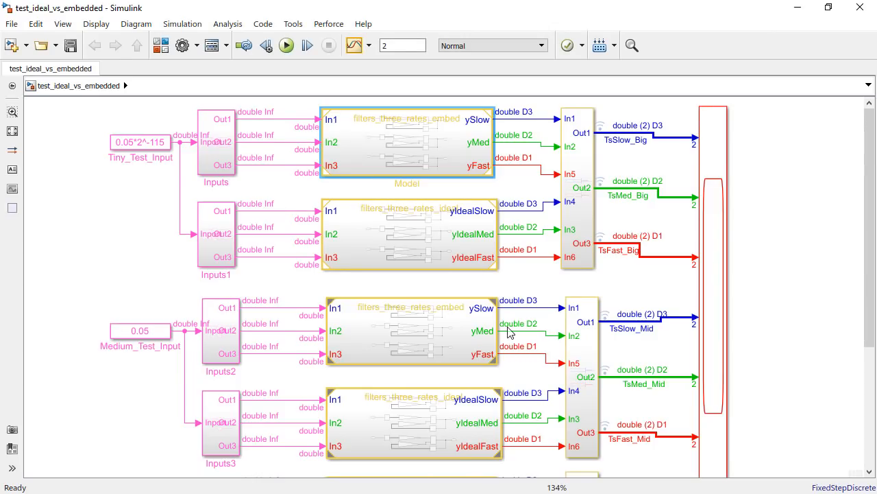
Inspect the referenced embedded filter model, return to the test model and open the Analysis tools list.
left_click(409, 233)
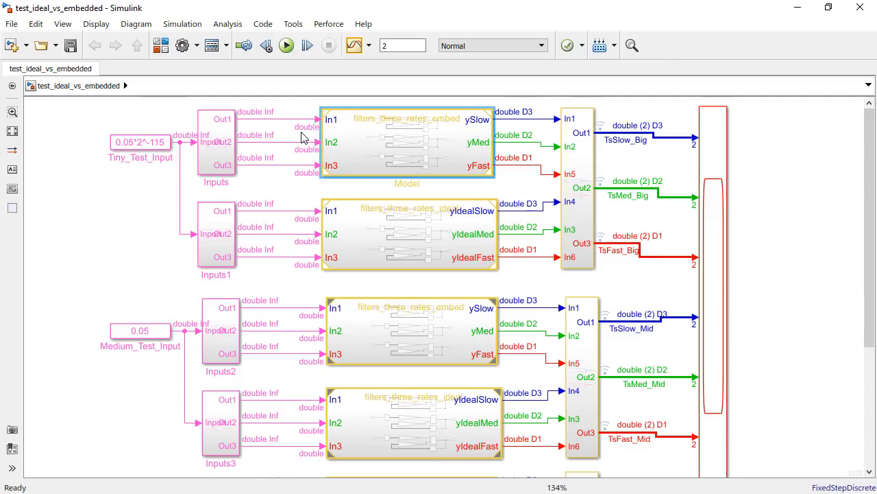
mouse_move(302, 131)
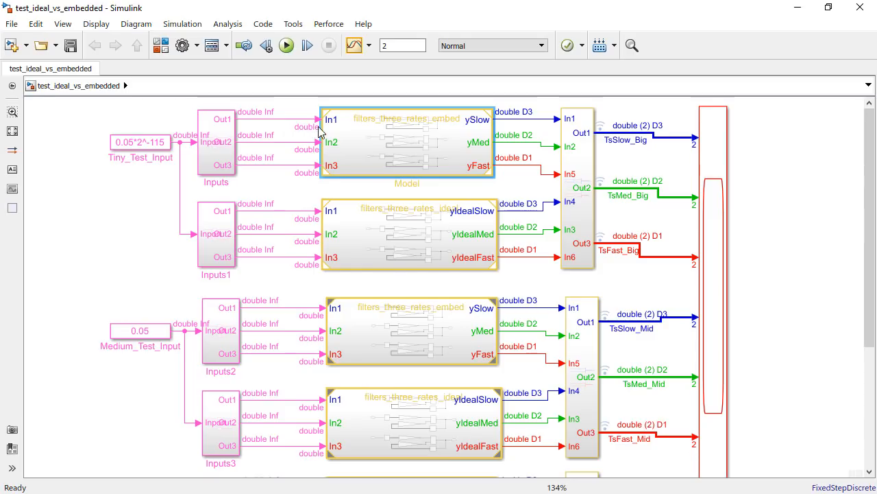
mouse_move(518, 125)
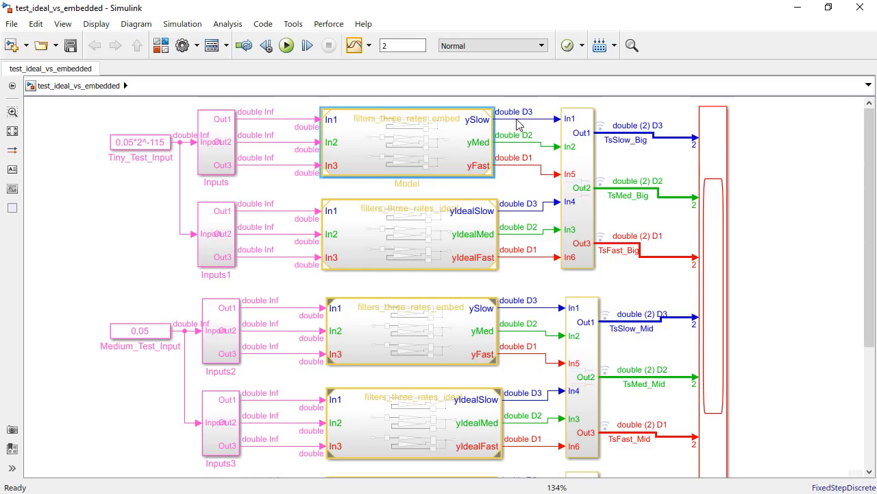
left_click(408, 144)
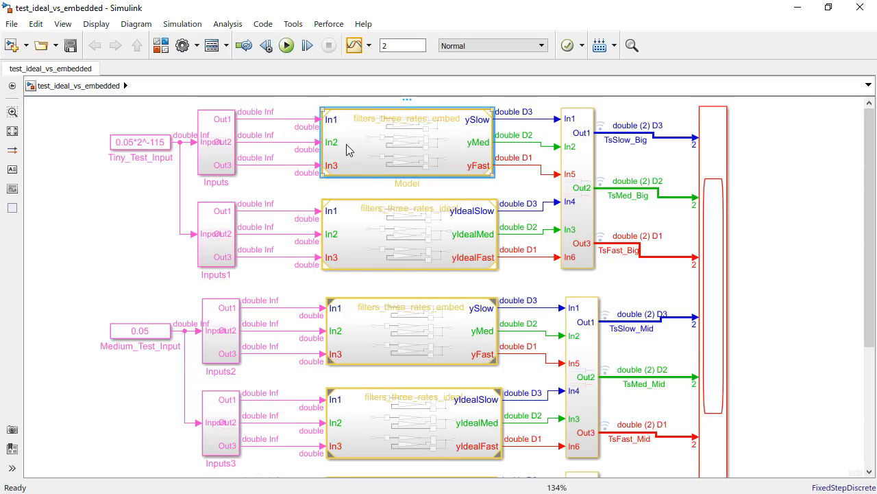
double_click(407, 144)
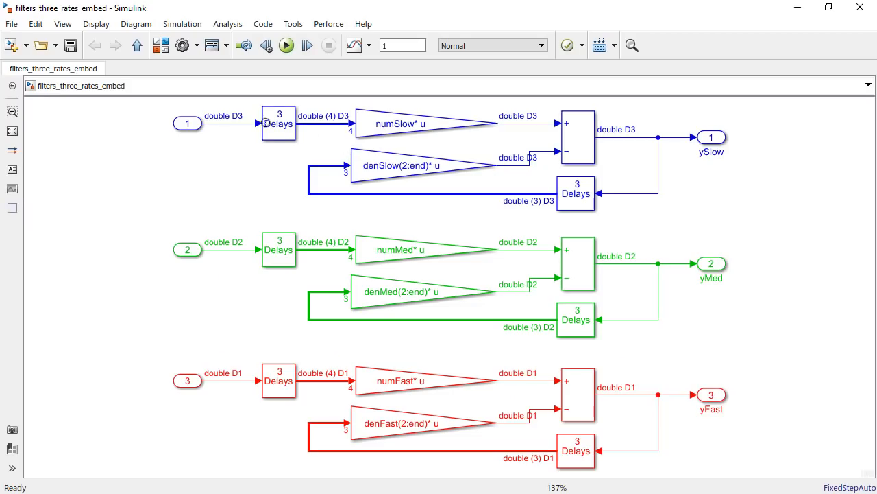
mouse_move(496, 370)
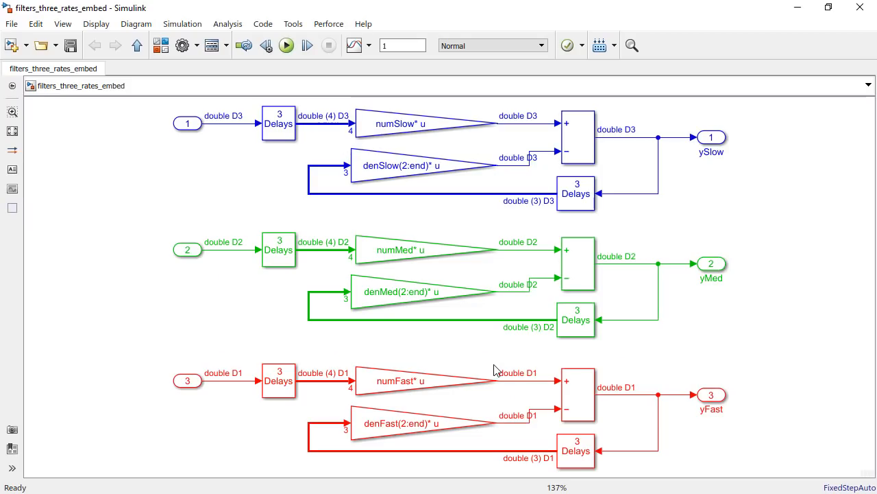
left_click(137, 46)
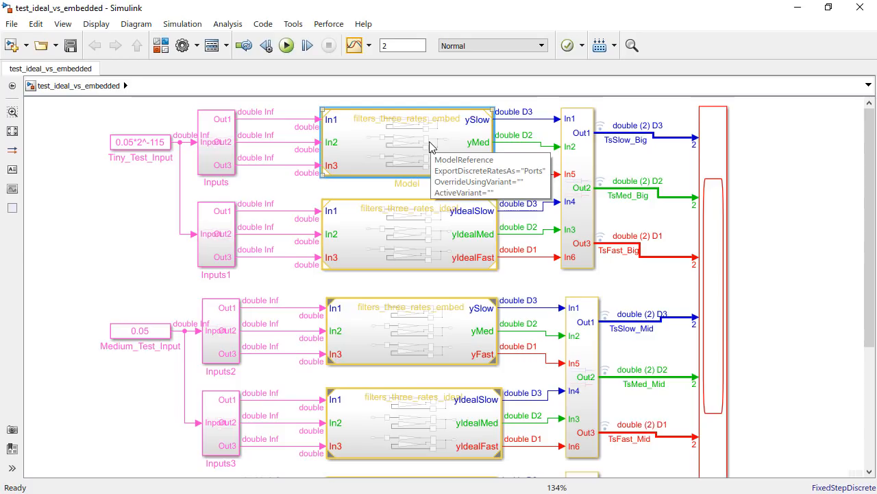
mouse_move(426, 145)
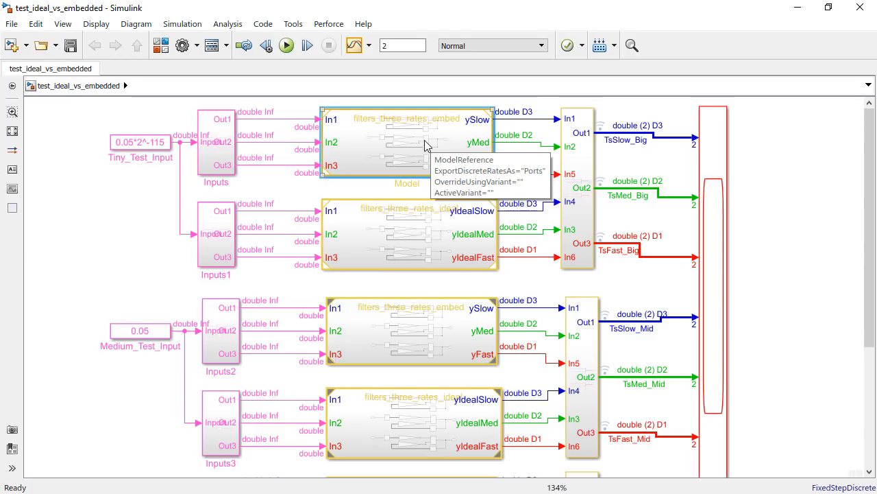
left_click(228, 23)
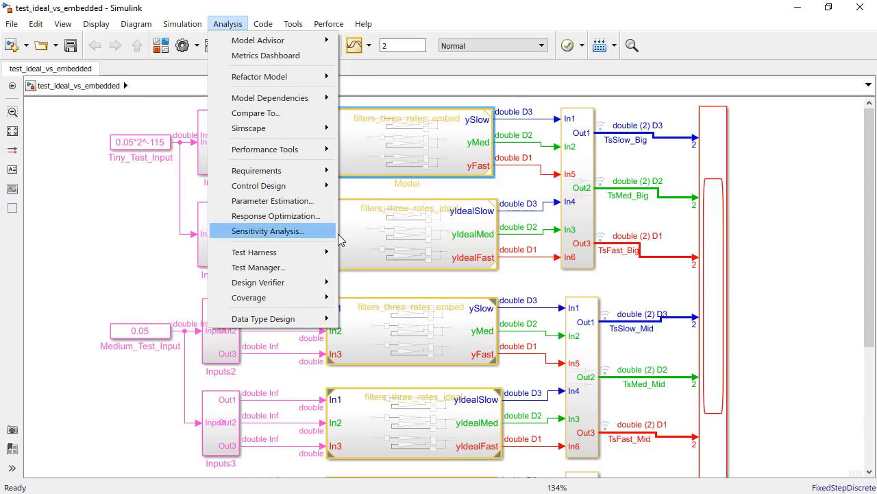
mouse_move(263, 318)
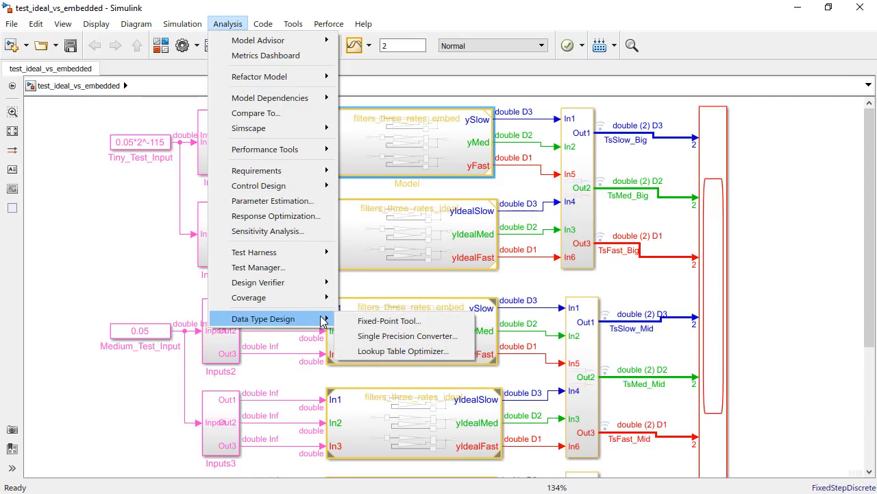
mouse_move(407, 336)
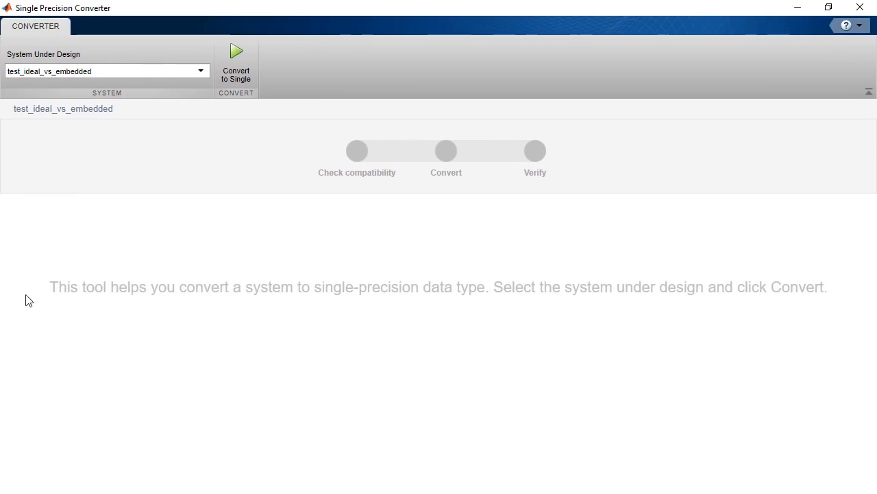
mouse_move(35, 71)
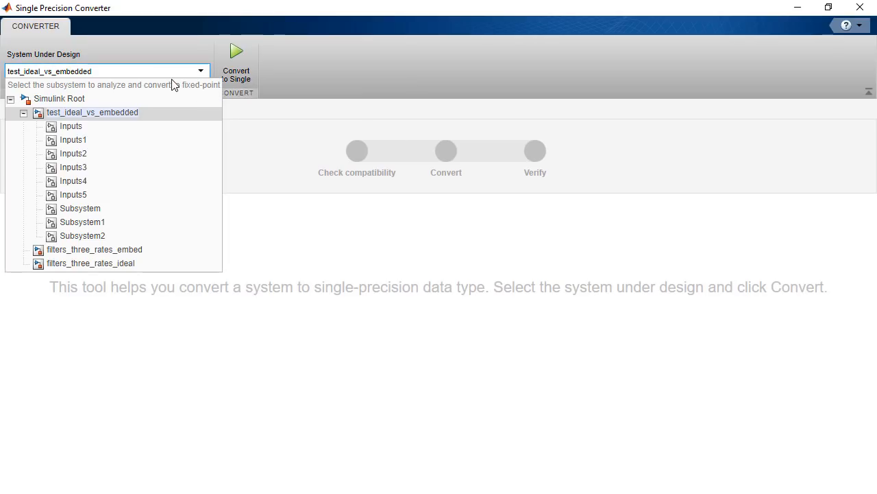
mouse_move(94, 250)
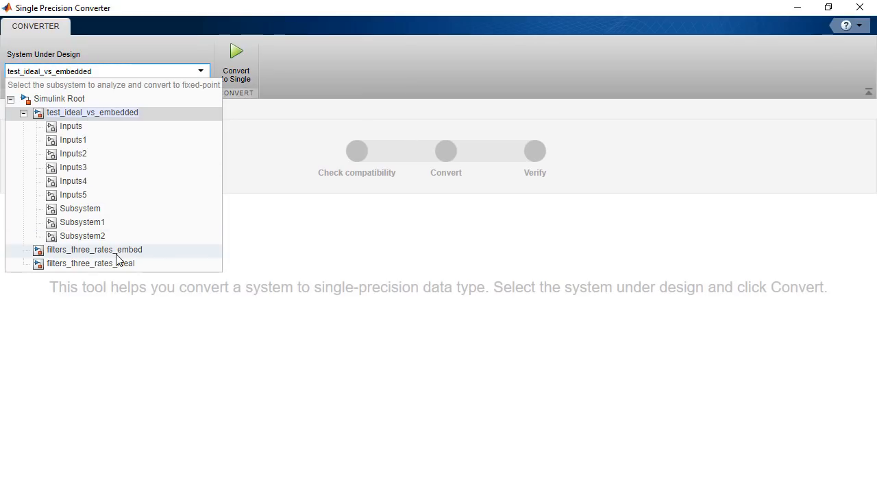
Select filters_three_rates_embed as System Under Design and convert it to single precision.
left_click(93, 250)
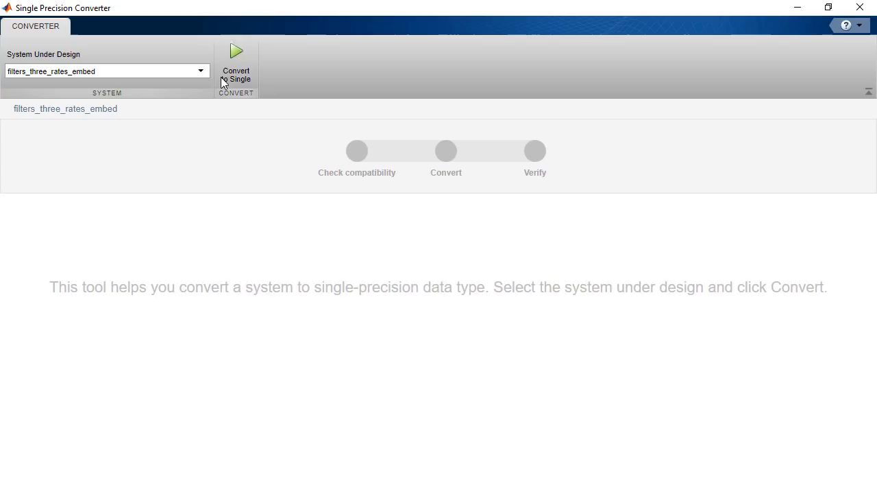
left_click(236, 62)
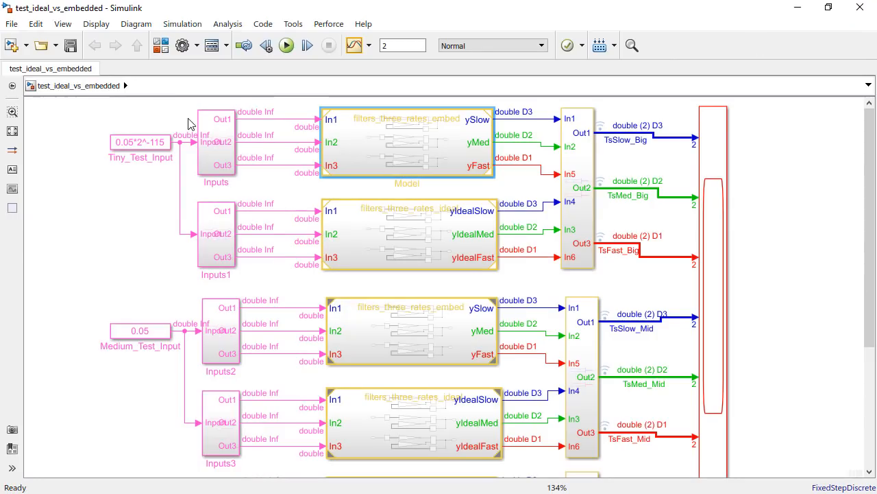
Run the test model to show single-typed wires, then reopen the embedded filter model.
left_click(286, 45)
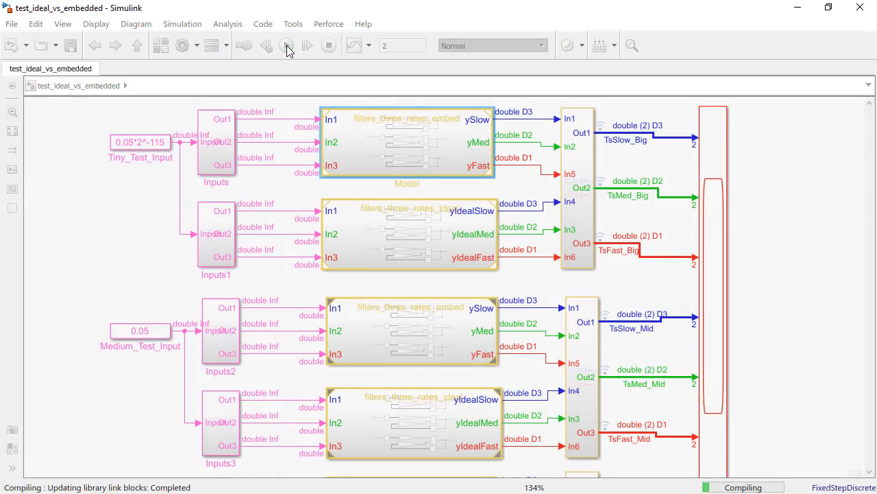
left_click(287, 46)
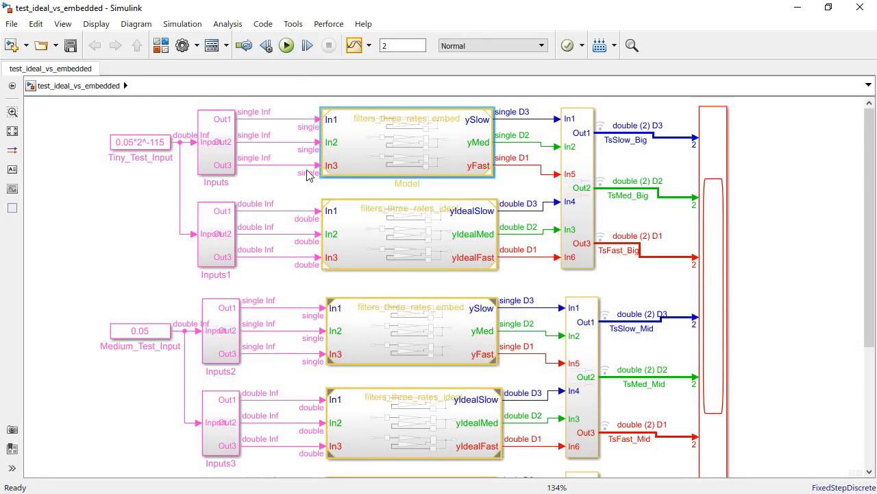
mouse_move(423, 136)
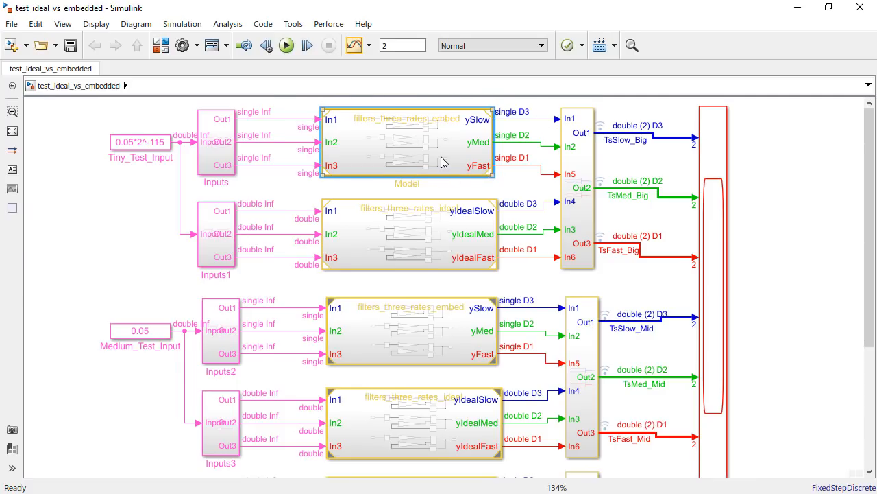
double_click(407, 141)
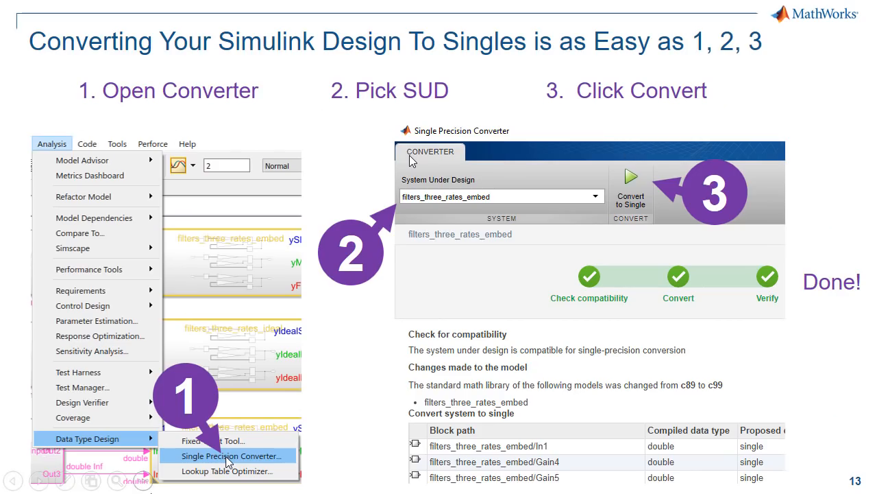
mouse_move(346, 264)
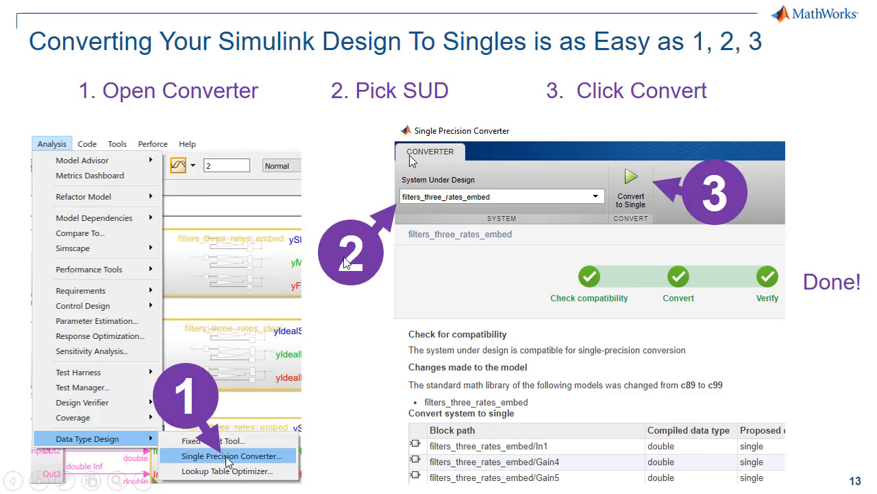
mouse_move(741, 202)
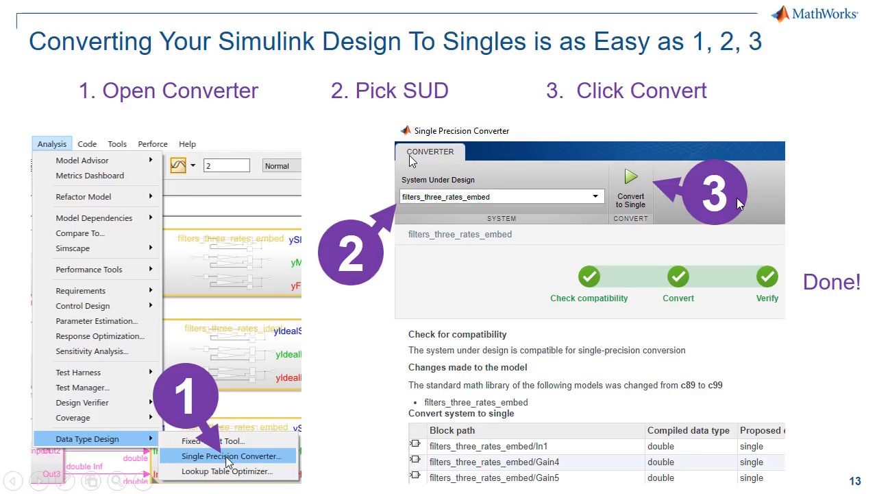